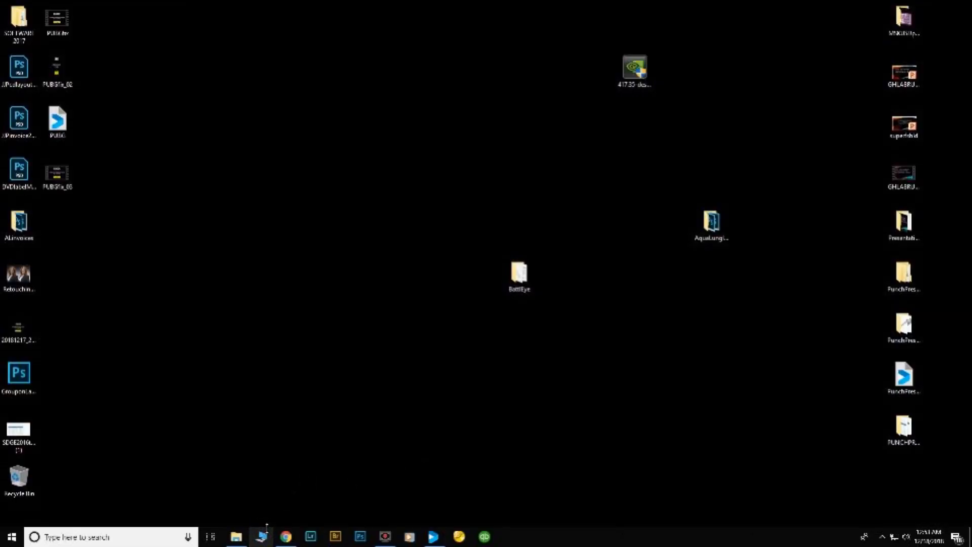
- Browse from This PC into Local Disk (C:) > Program Files (x86) > Steam > steamapps
click(235, 537)
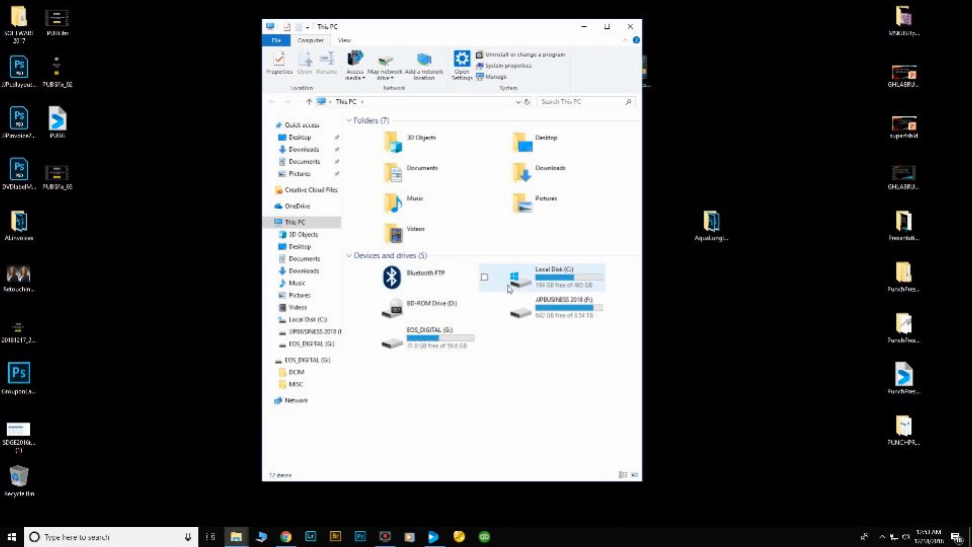
double_click(552, 277)
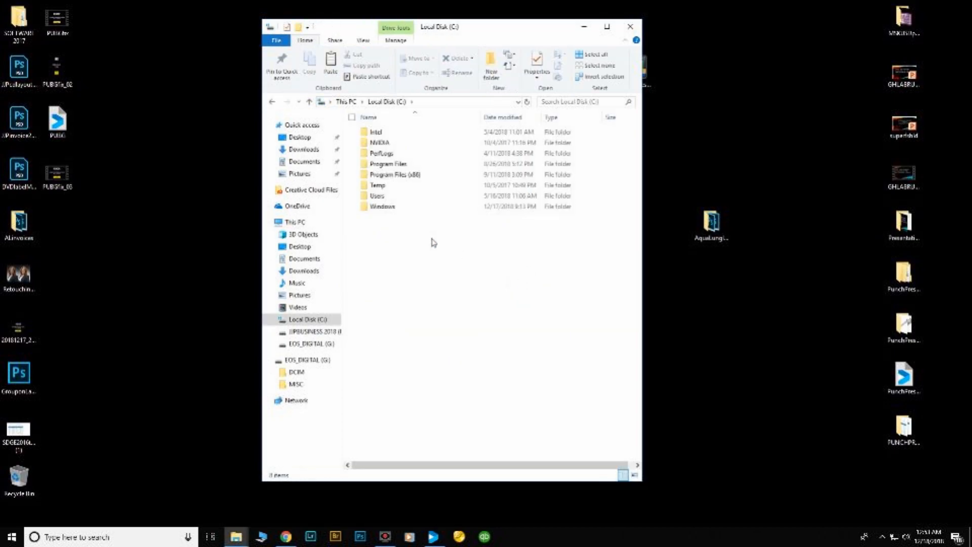
double_click(395, 174)
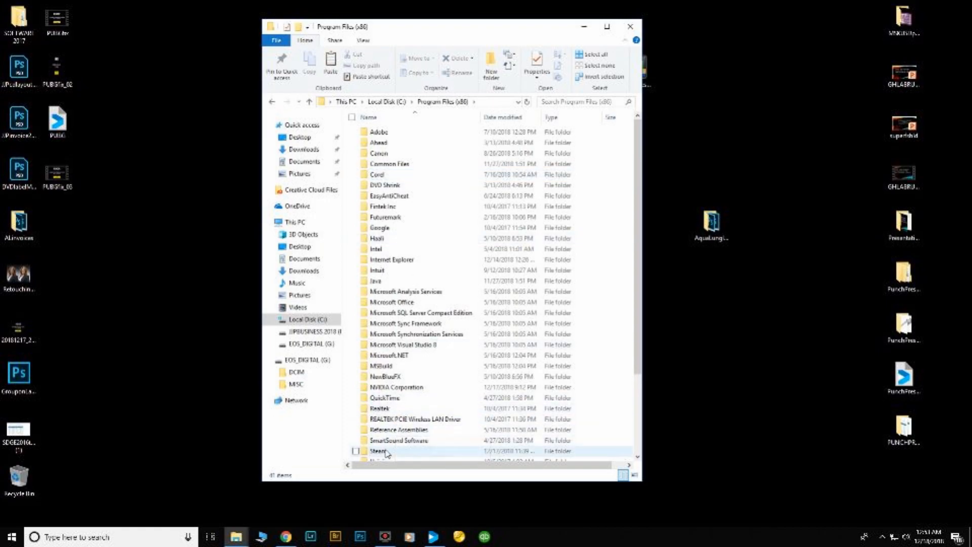
double_click(380, 450)
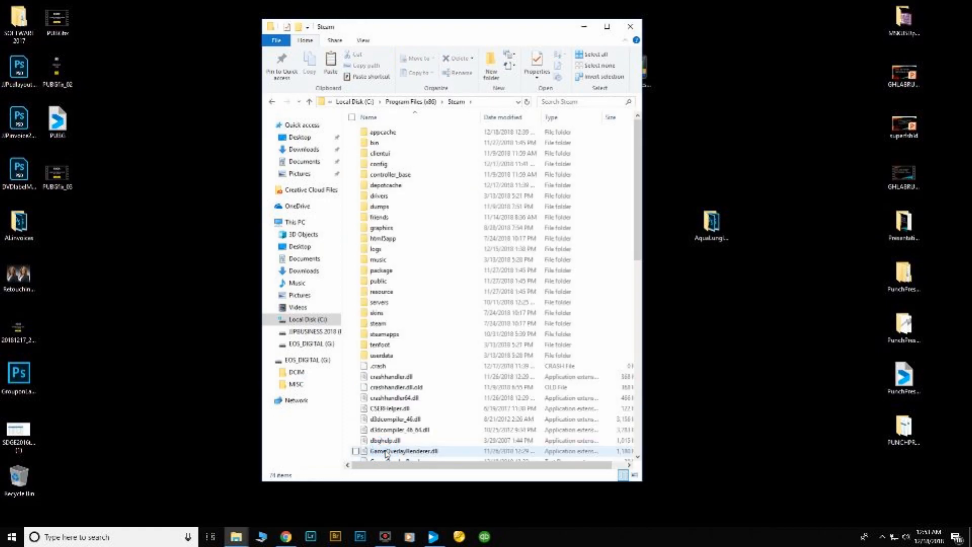
double_click(385, 334)
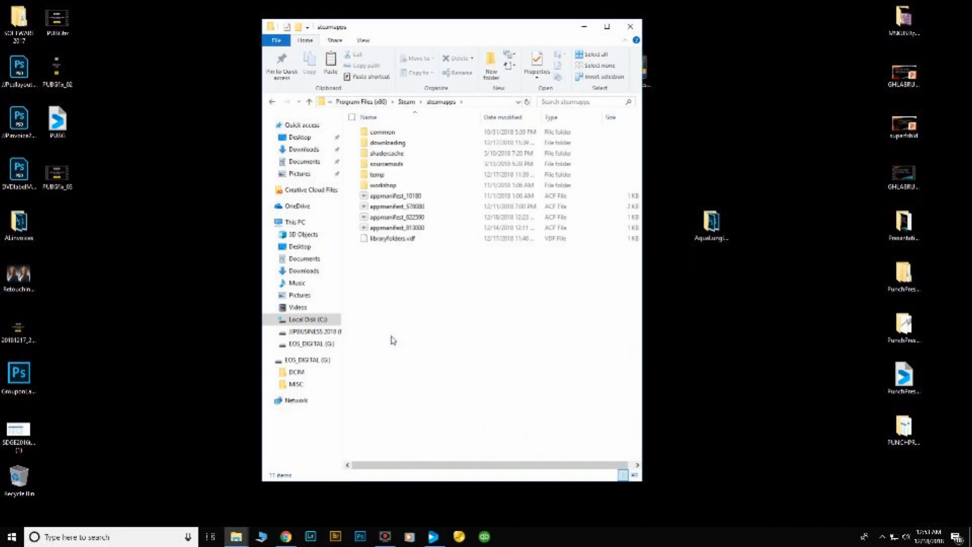
click(382, 132)
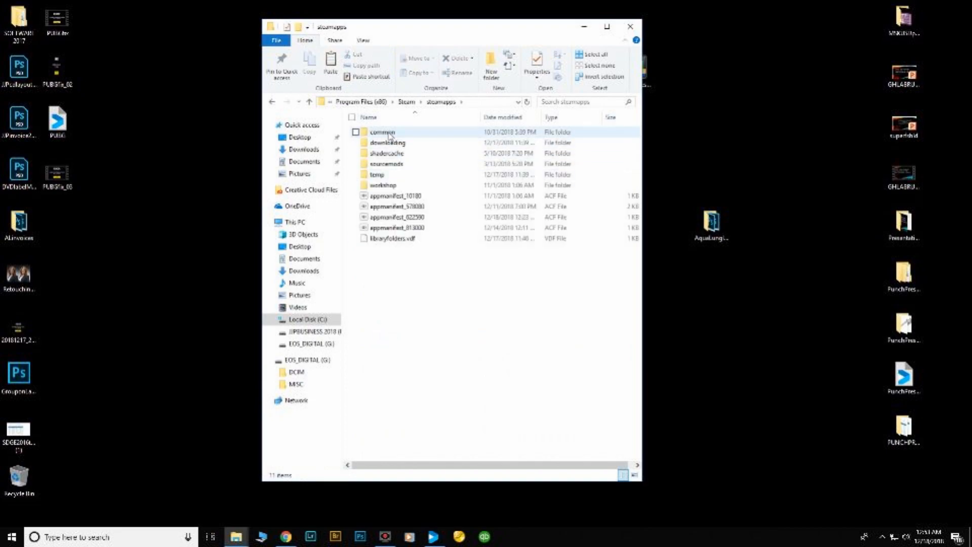
- Go into common and then PUBG_Test to list Engine, TslGame and the manifest files
double_click(382, 132)
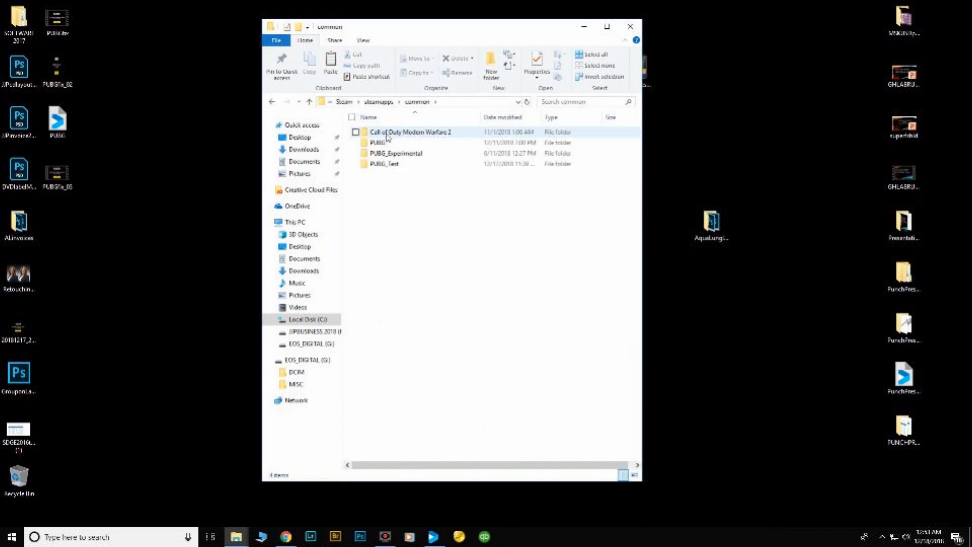
click(385, 163)
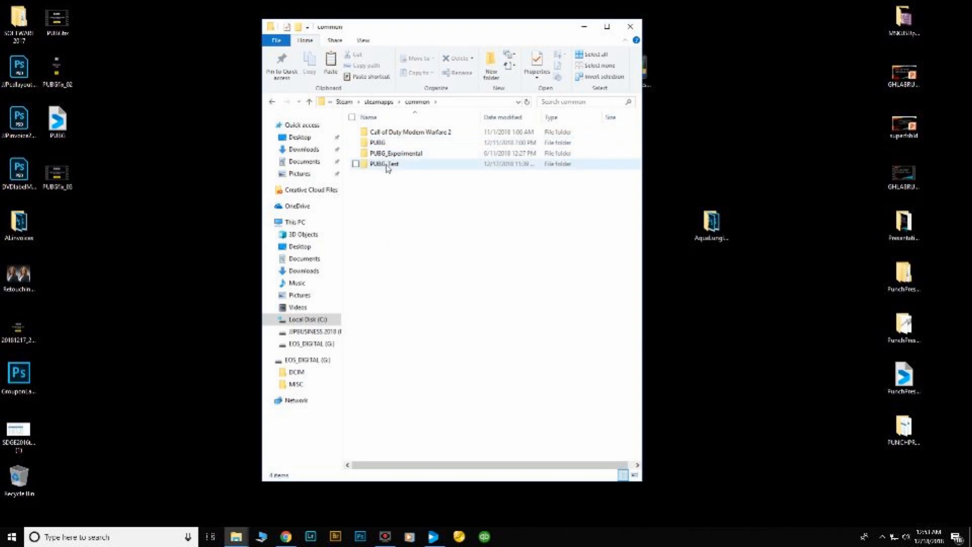
click(383, 163)
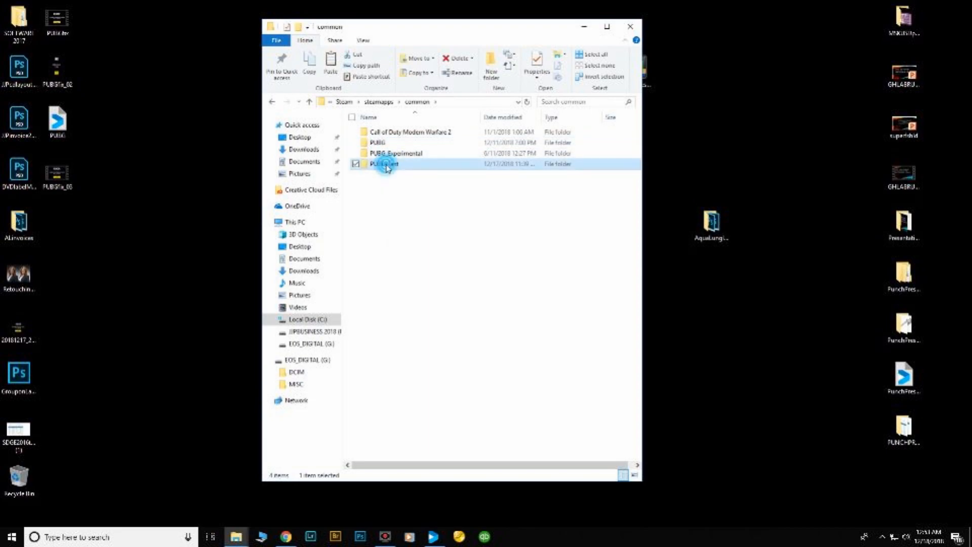
double_click(387, 164)
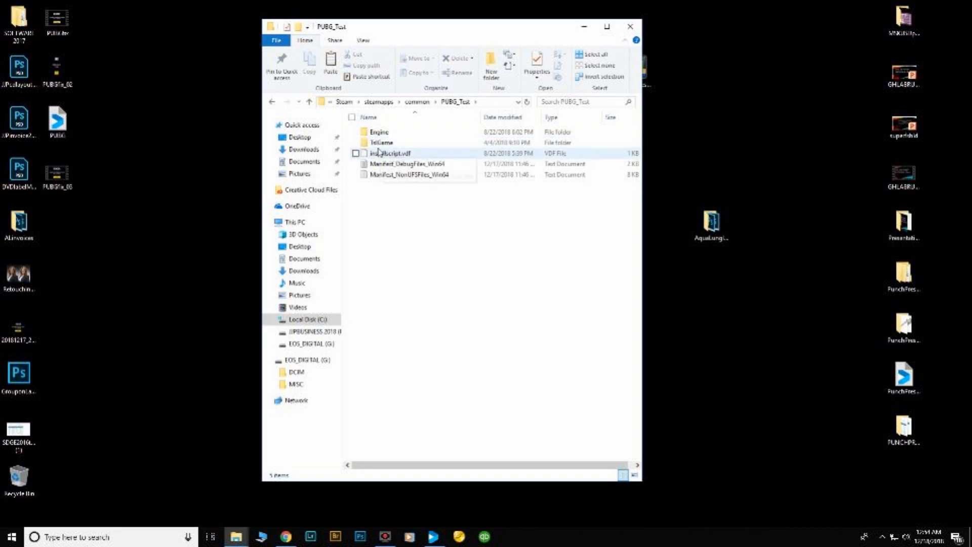
click(382, 142)
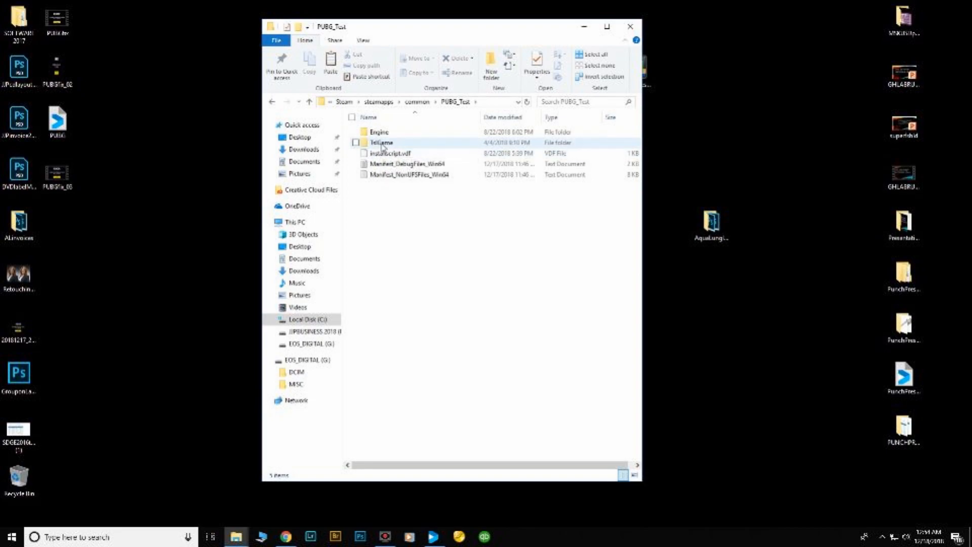
- Drill into TslGame > Binaries > Win64 to reach the BattlEye and EasyAntiCheat folders
double_click(382, 142)
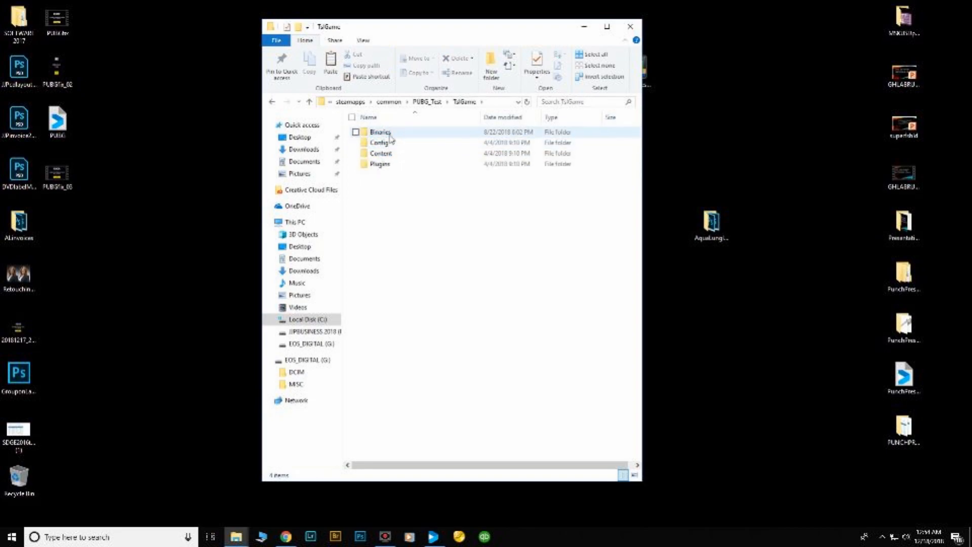
double_click(380, 133)
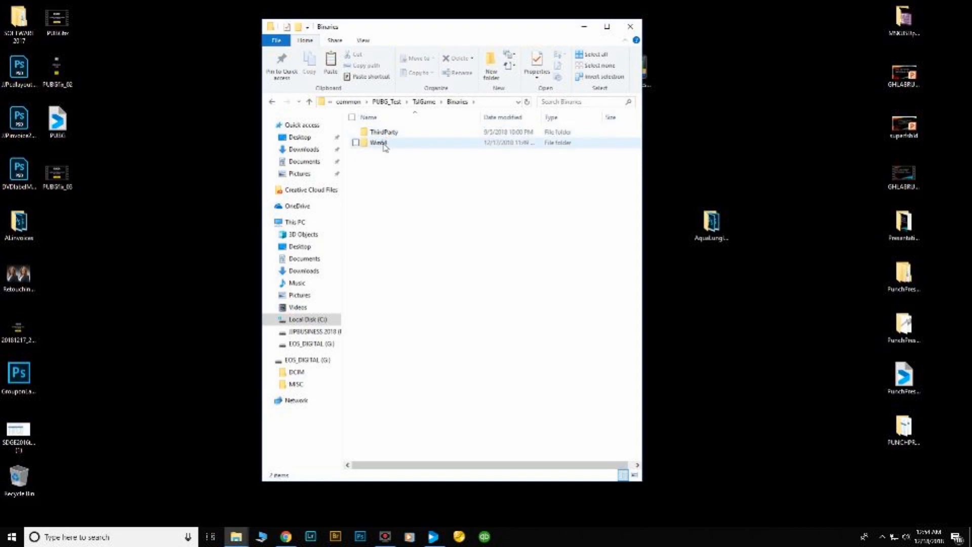
double_click(380, 143)
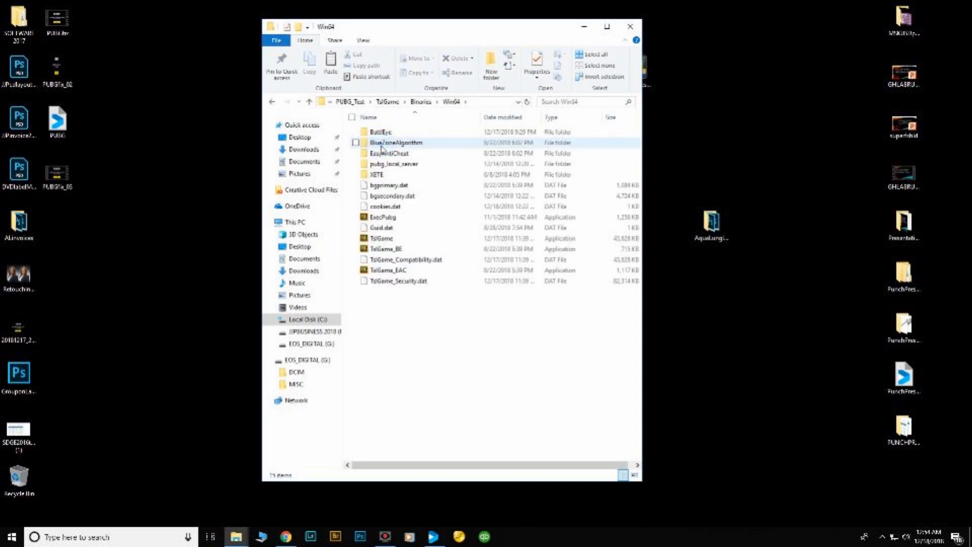
click(381, 131)
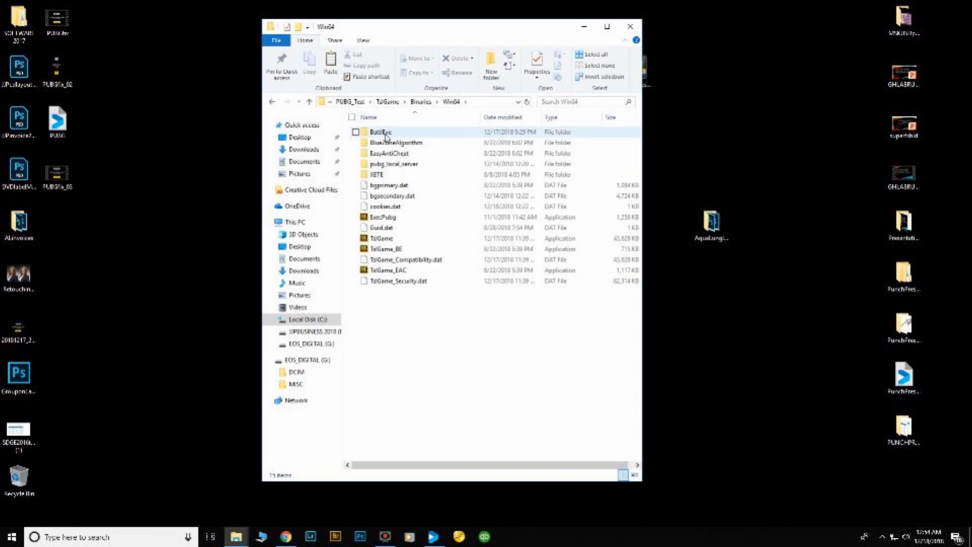
- Enter the BattlEye folder listing Install_BattlEye and Uninstall_BattlEye batch files
double_click(380, 132)
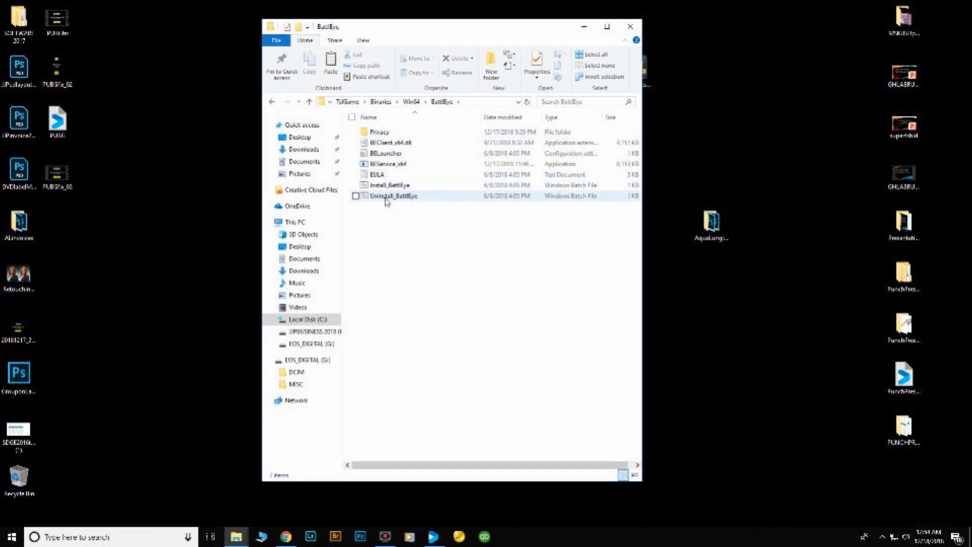
mouse_move(394, 196)
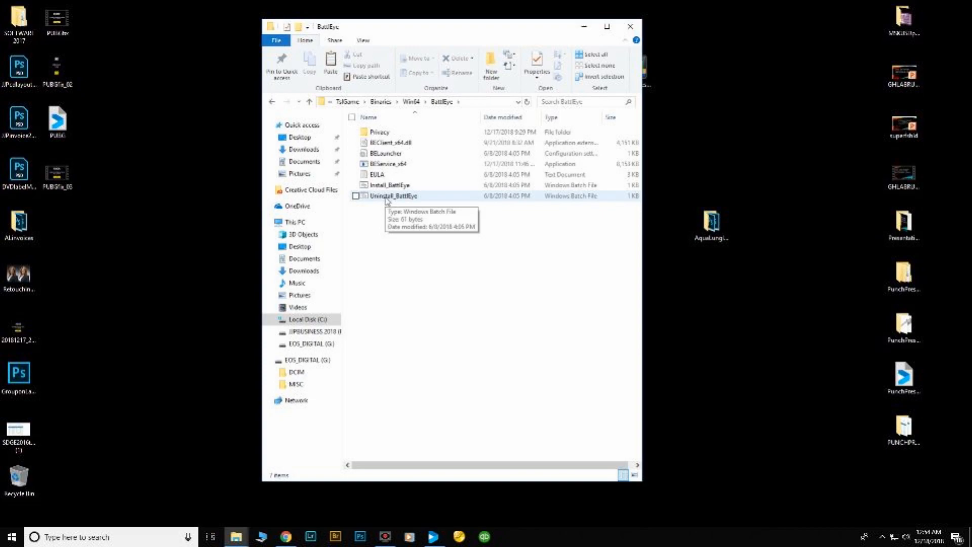